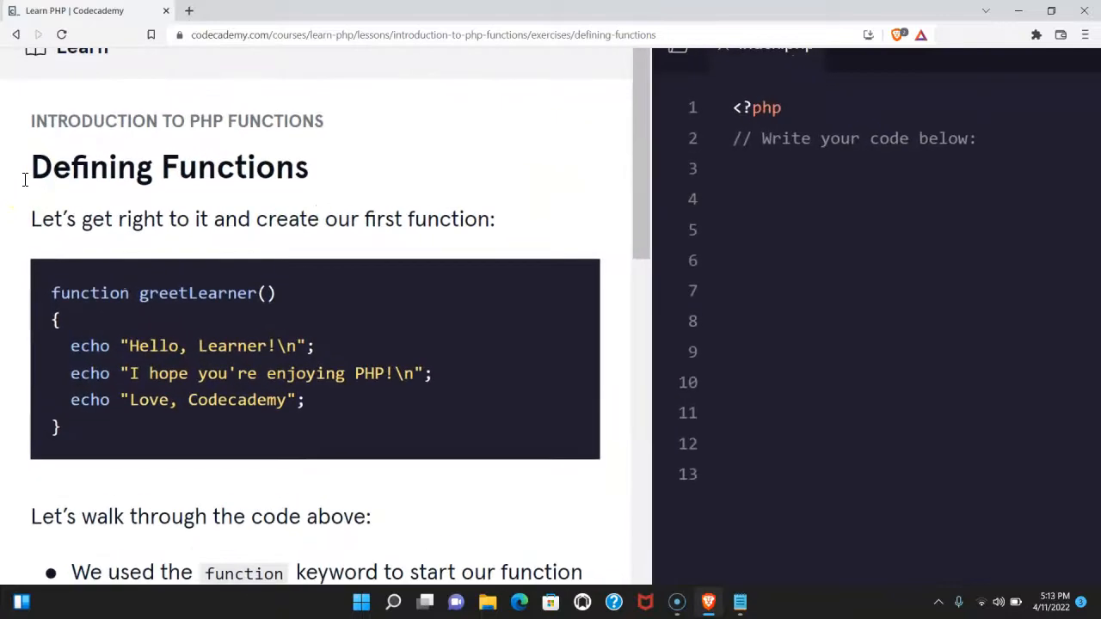
Step: Scroll down through the lesson while the empty praisePHP() function is defined in index.php
{"action": "scroll", "scroll_direction": "down", "scroll_amount": 3}
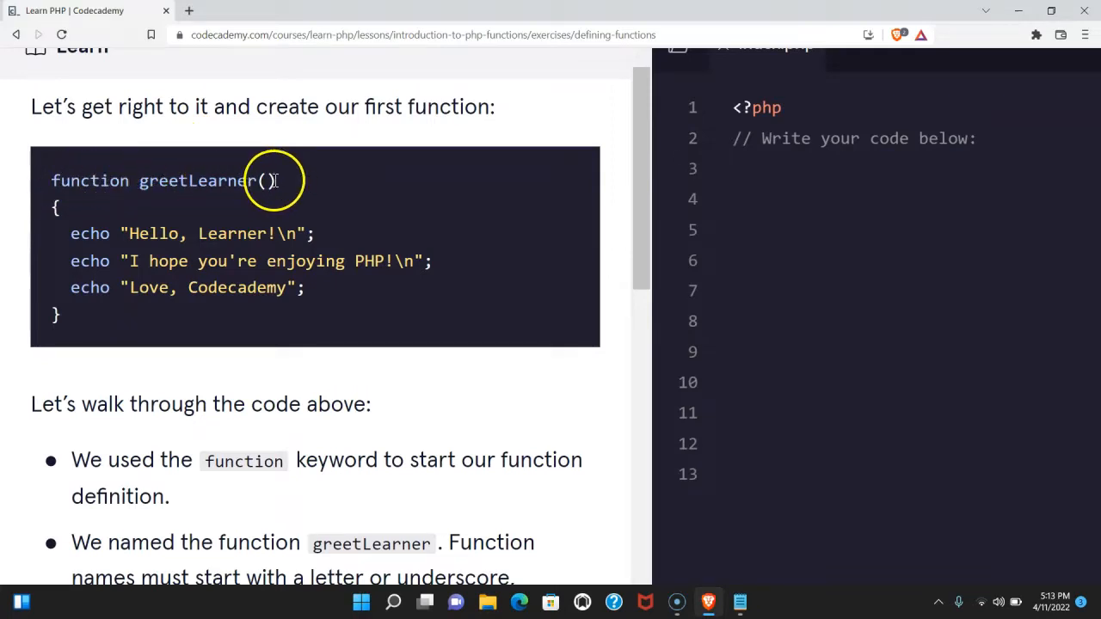
{"action": "mouse_move", "coordinate": [55, 313]}
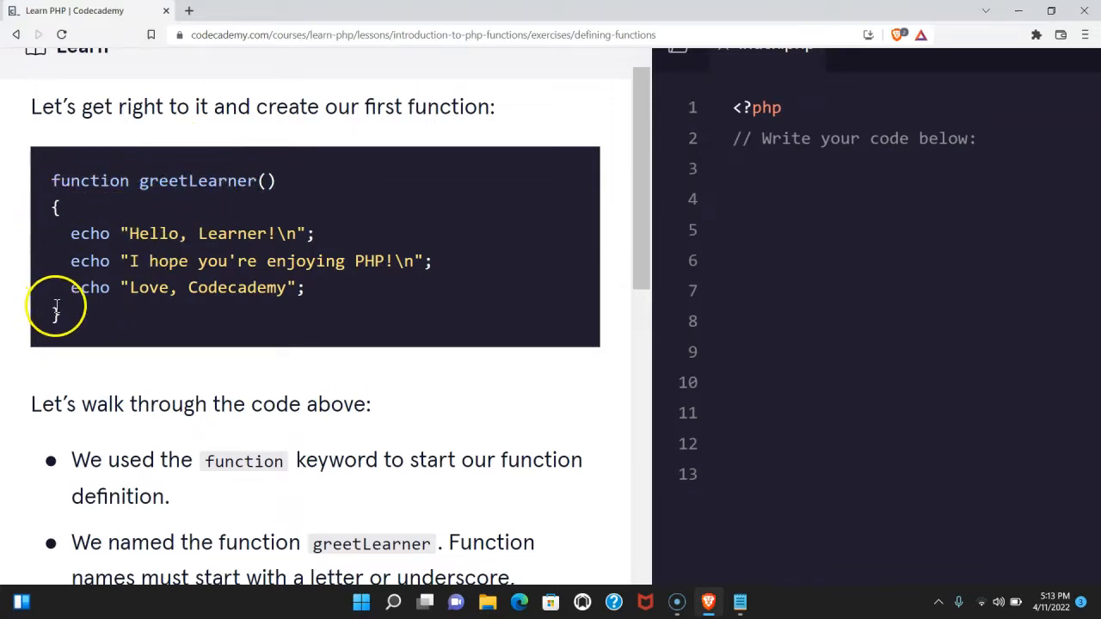
{"action": "mouse_move", "coordinate": [181, 234]}
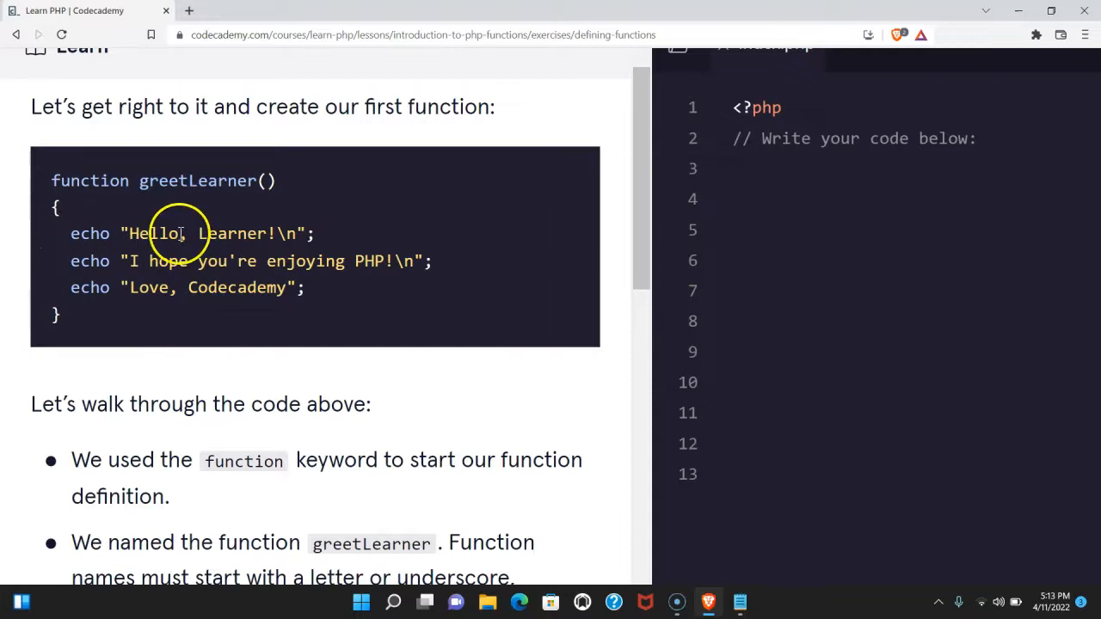
{"action": "mouse_move", "coordinate": [100, 399]}
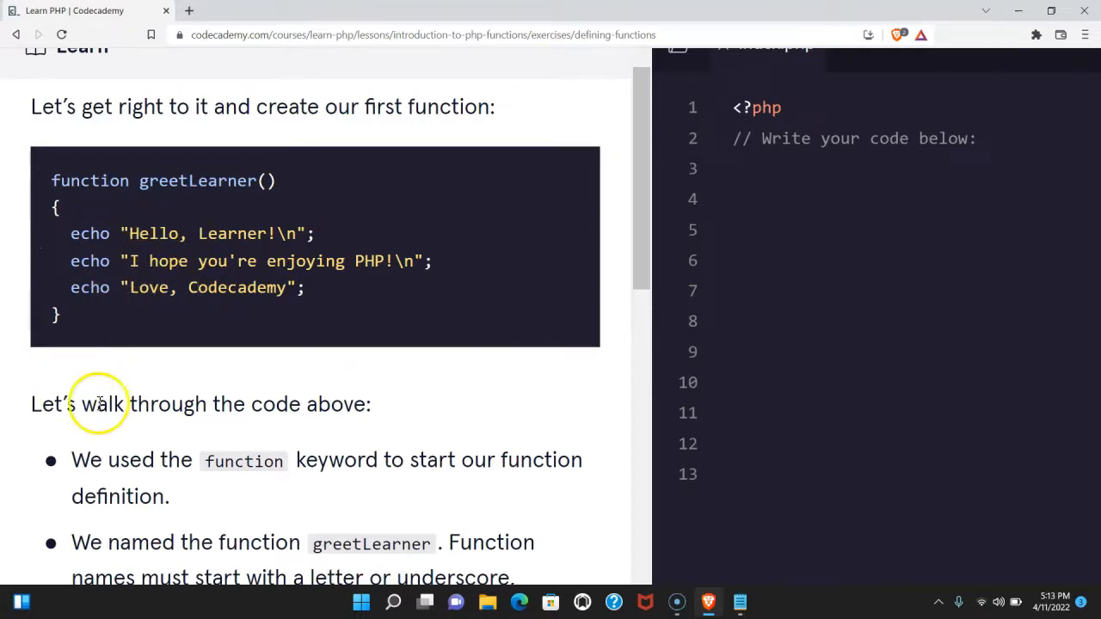
{"action": "mouse_move", "coordinate": [251, 465]}
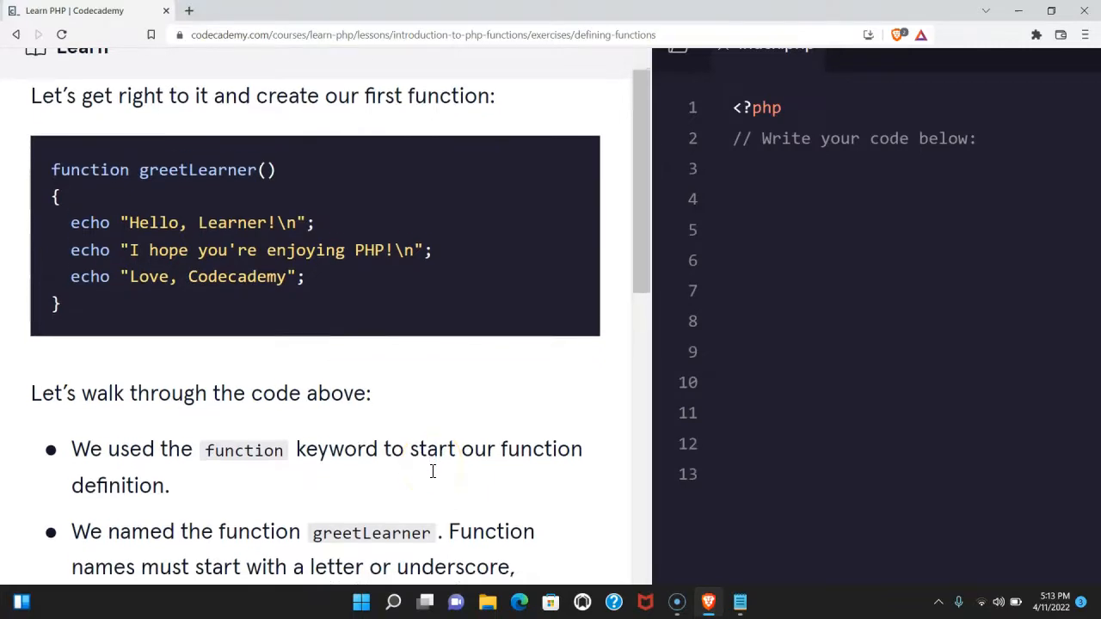
{"action": "scroll", "scroll_direction": "down", "scroll_amount": 3}
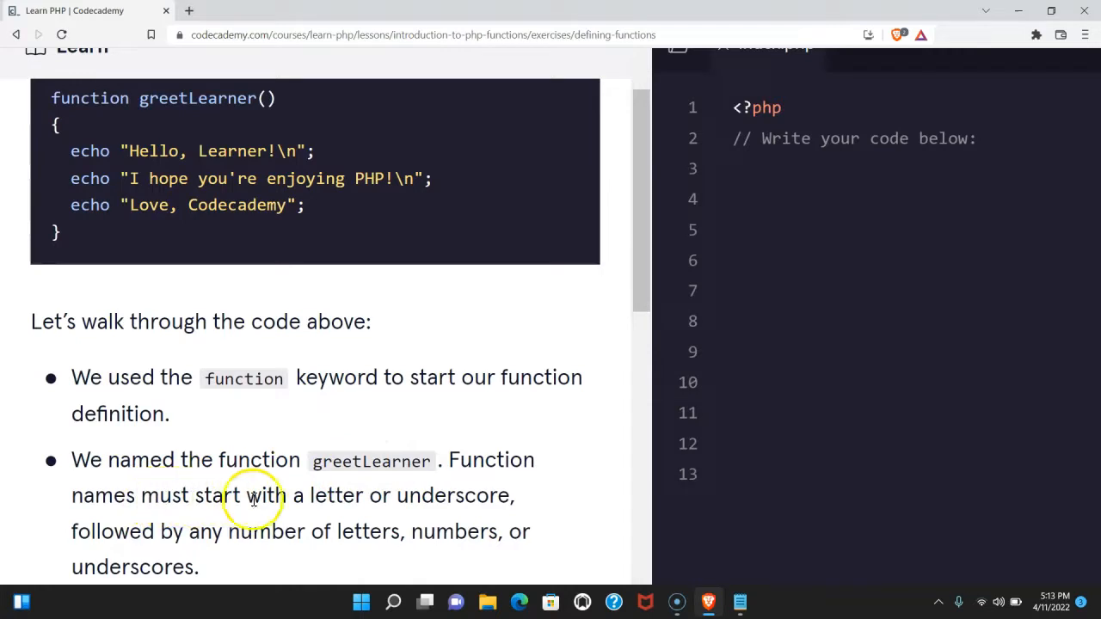
{"action": "mouse_move", "coordinate": [198, 533]}
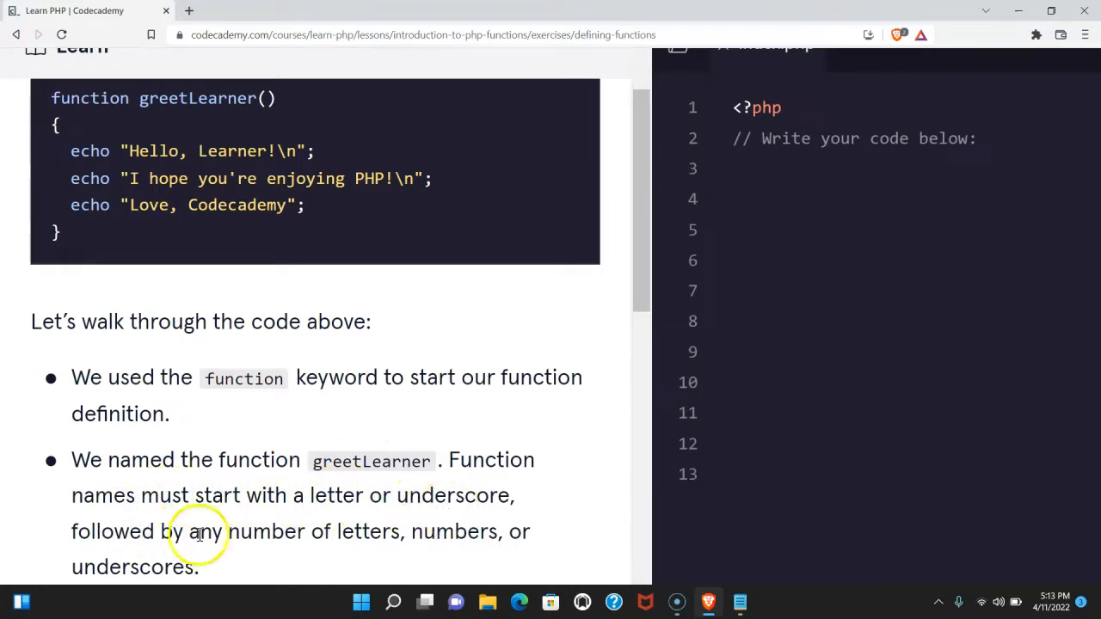
{"action": "scroll", "scroll_direction": "down", "scroll_amount": 3}
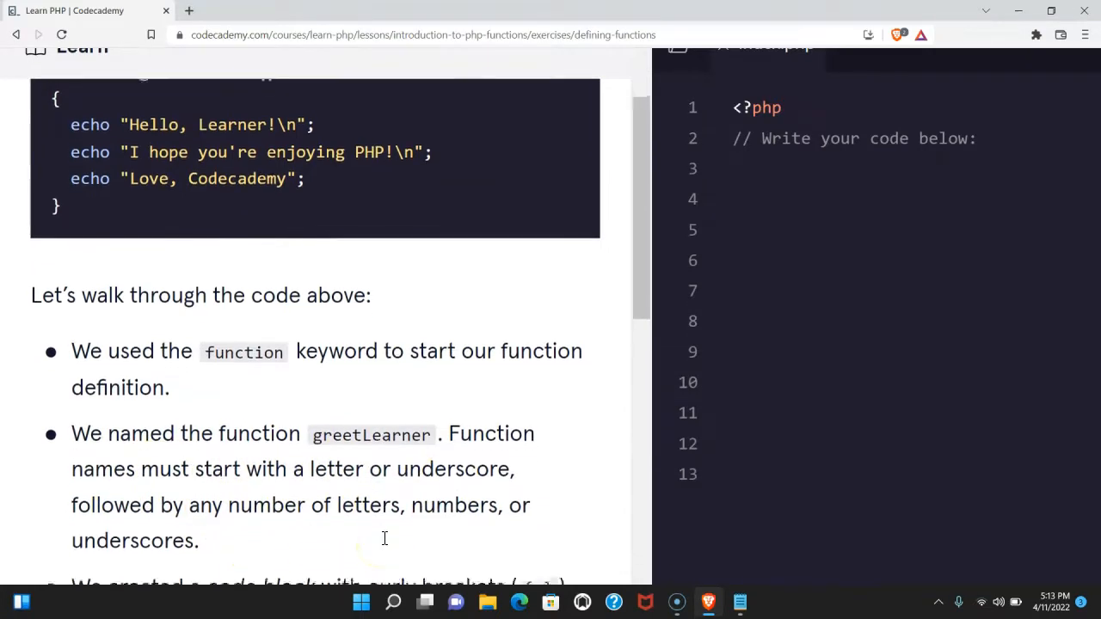
{"action": "scroll", "scroll_direction": "down", "scroll_amount": 3}
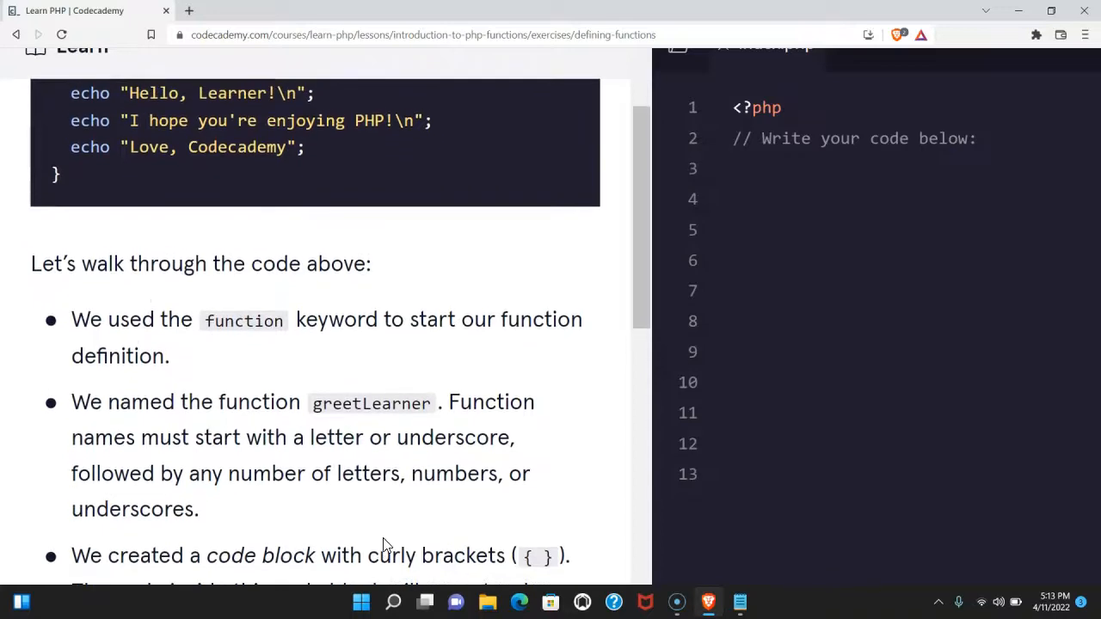
{"action": "scroll", "scroll_direction": "down", "scroll_amount": 3}
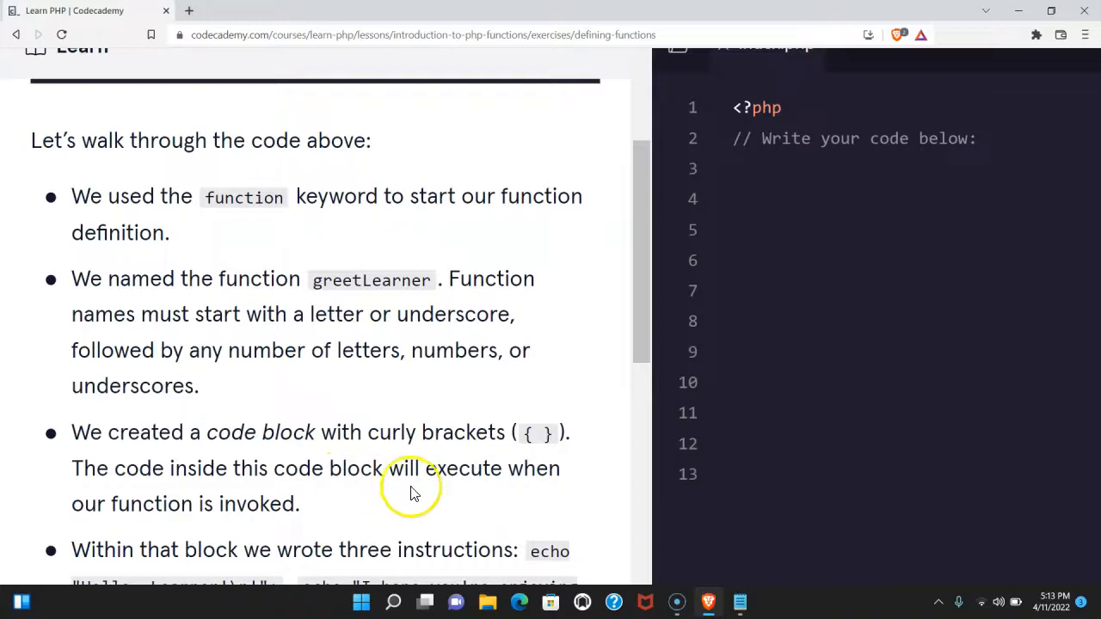
{"action": "mouse_move", "coordinate": [268, 506]}
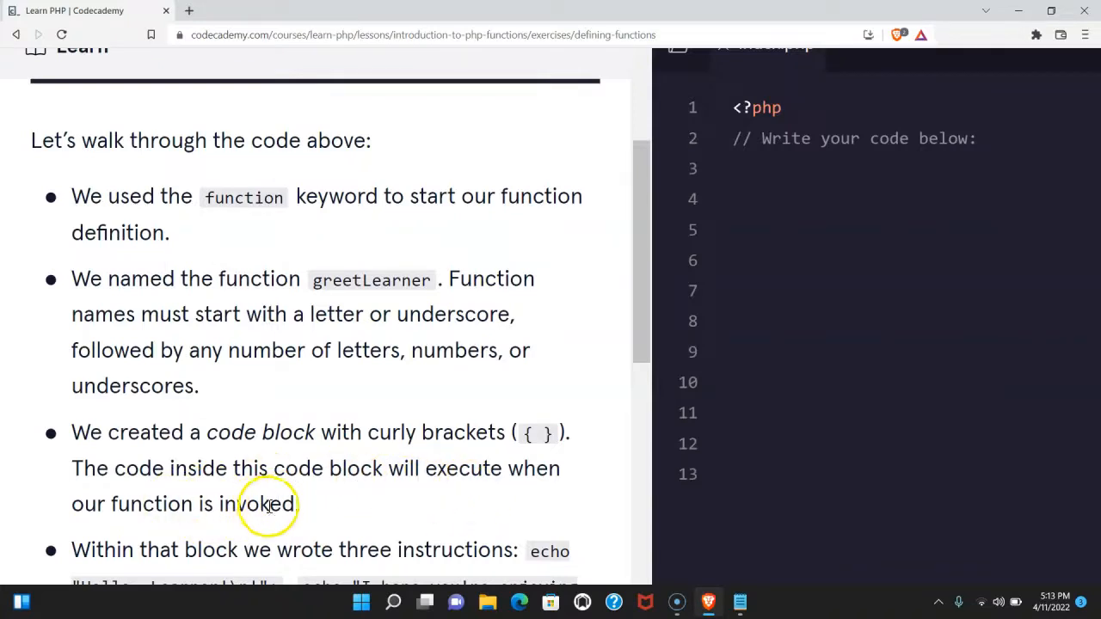
{"action": "scroll", "scroll_direction": "down", "scroll_amount": 3}
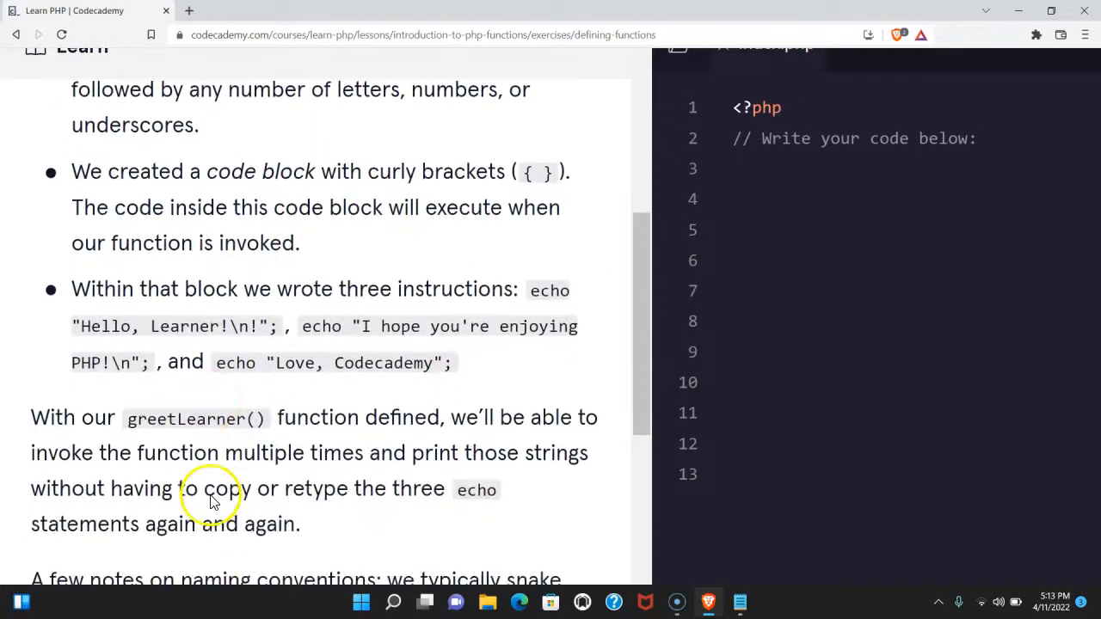
{"action": "scroll", "scroll_direction": "down", "scroll_amount": 3}
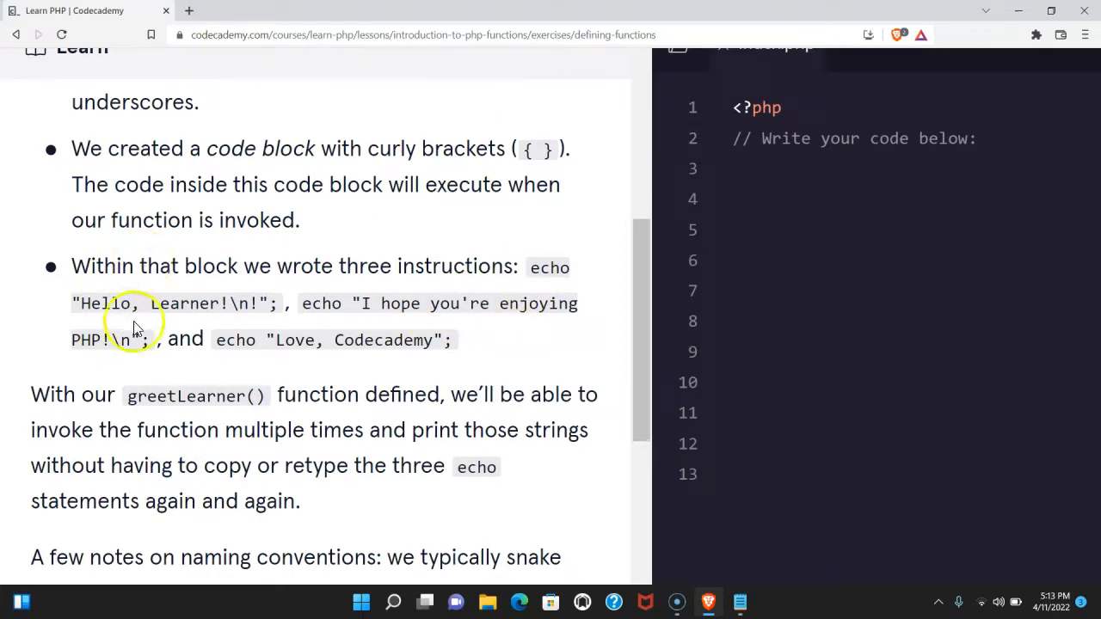
{"action": "mouse_move", "coordinate": [377, 313]}
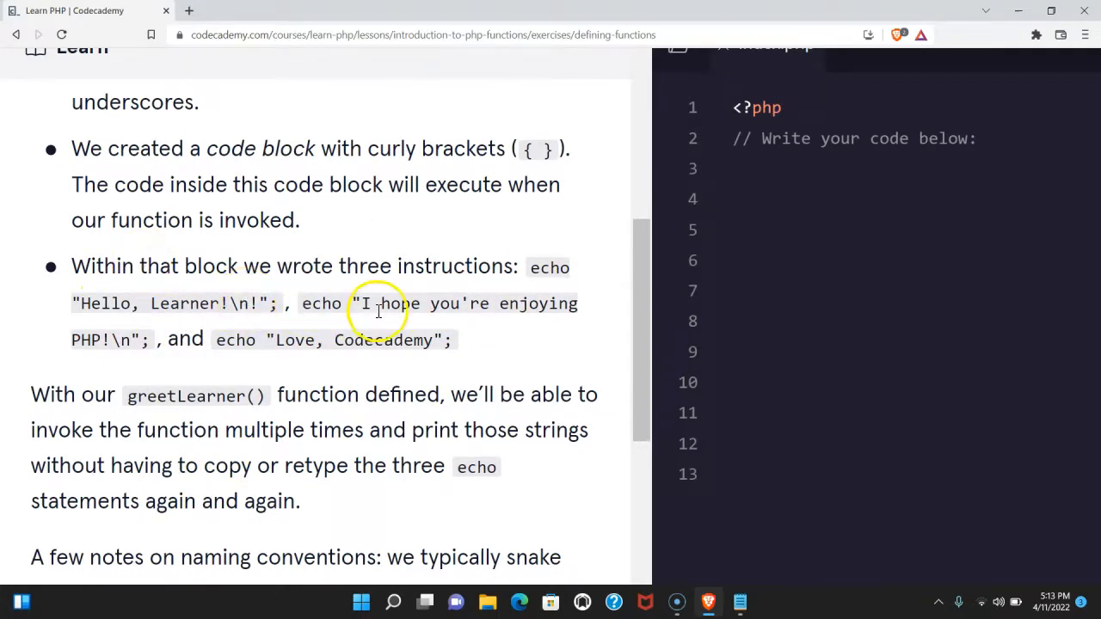
{"action": "mouse_move", "coordinate": [117, 337]}
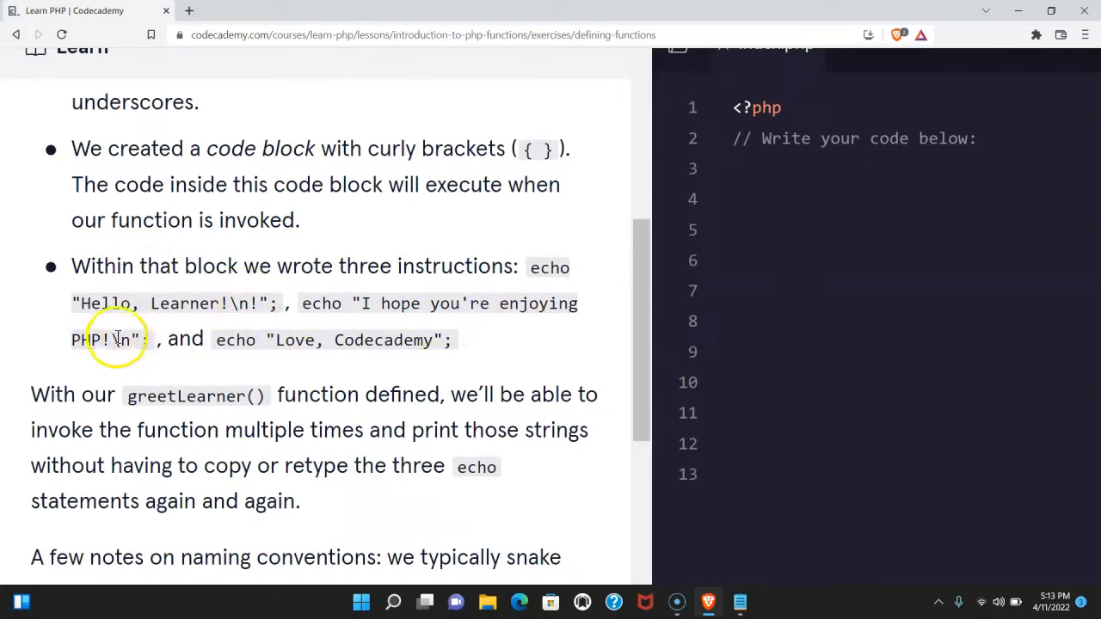
{"action": "mouse_move", "coordinate": [375, 340]}
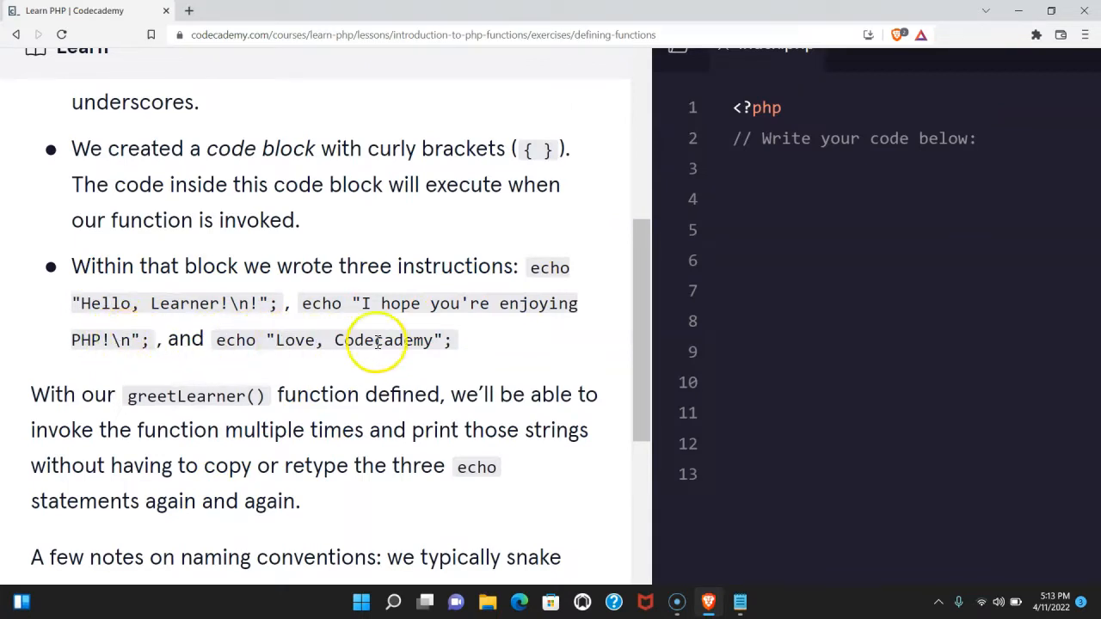
{"action": "scroll", "scroll_direction": "down", "scroll_amount": 3}
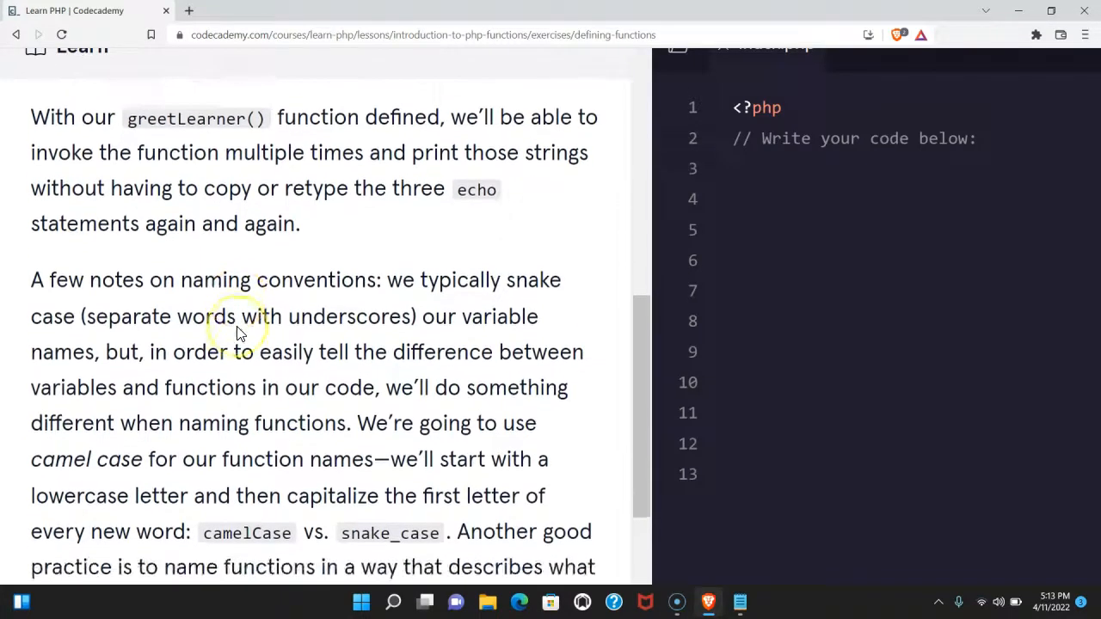
{"action": "scroll", "scroll_direction": "down", "scroll_amount": 3}
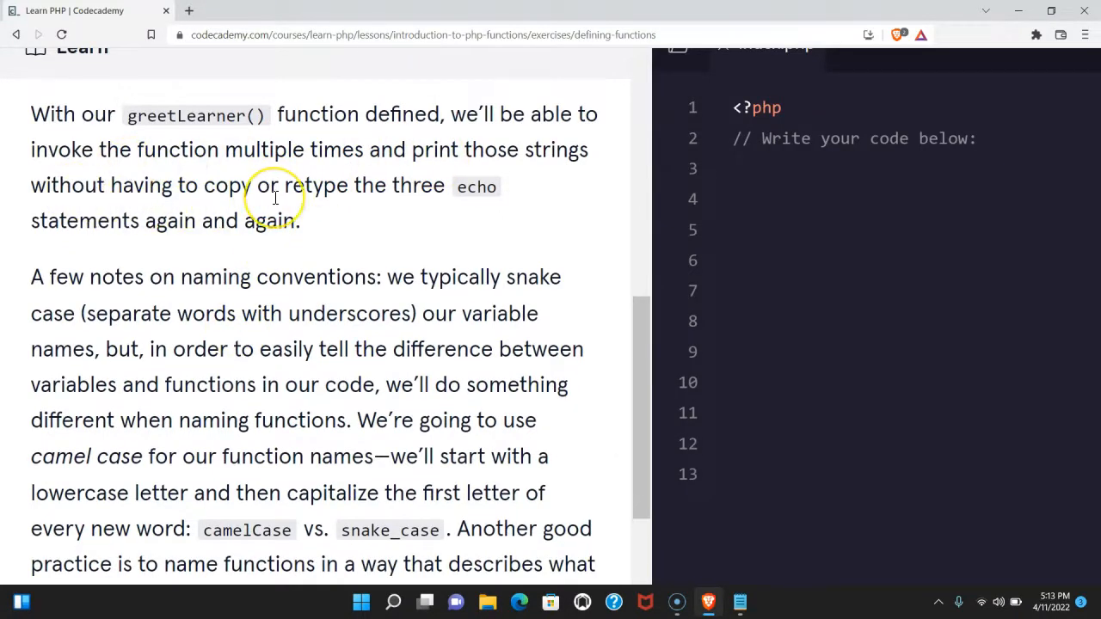
{"action": "scroll", "scroll_direction": "down", "scroll_amount": 3}
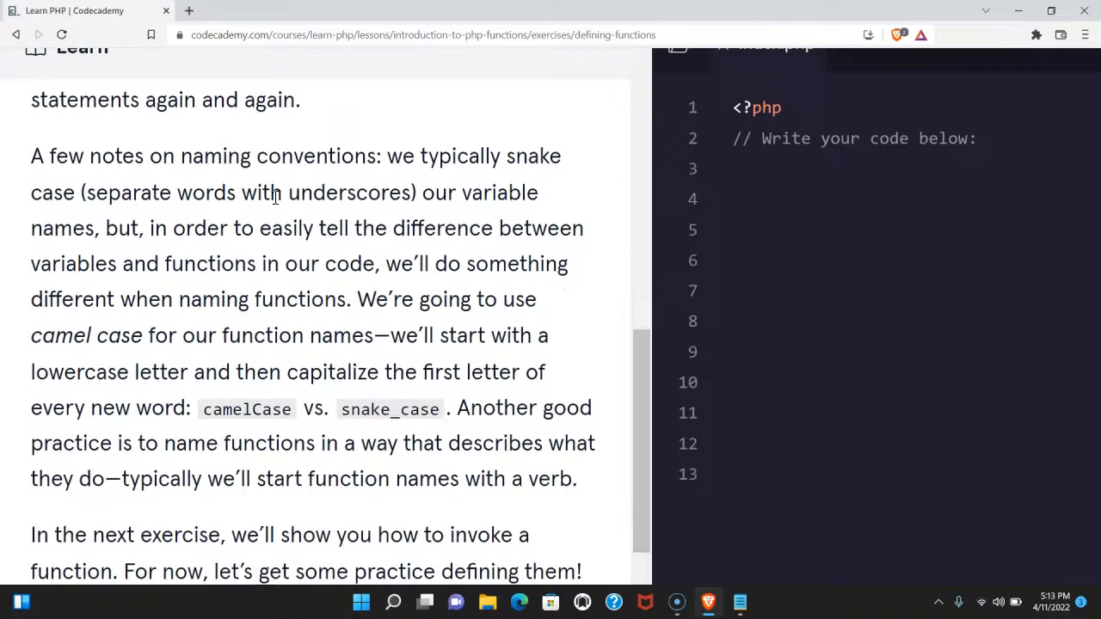
{"action": "scroll", "scroll_direction": "down", "scroll_amount": 3}
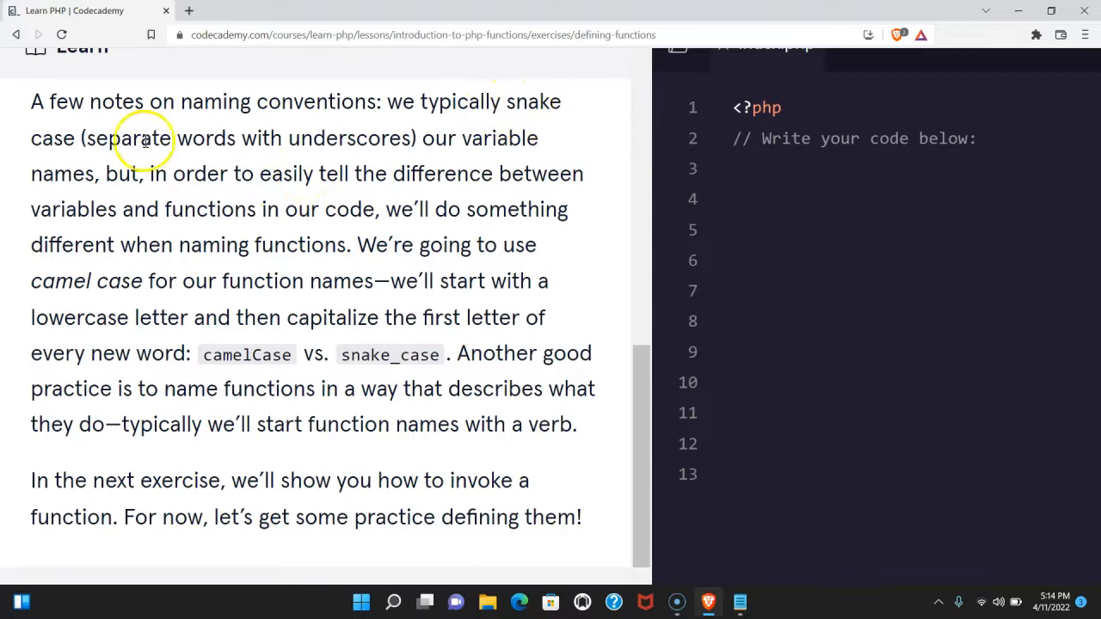
{"action": "mouse_move", "coordinate": [296, 138]}
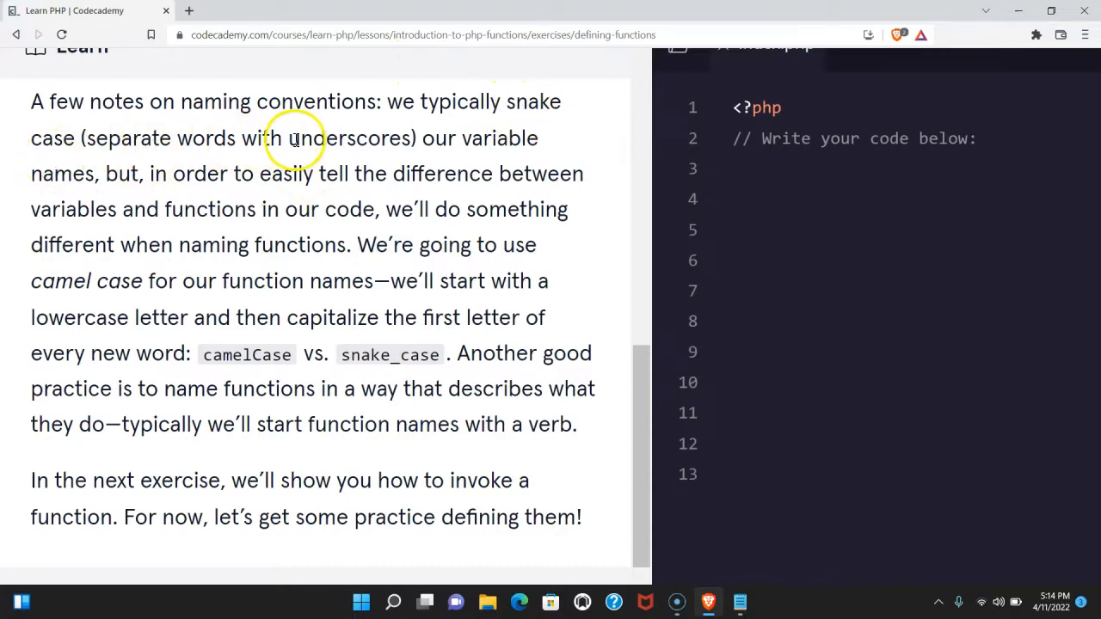
{"action": "mouse_move", "coordinate": [172, 180]}
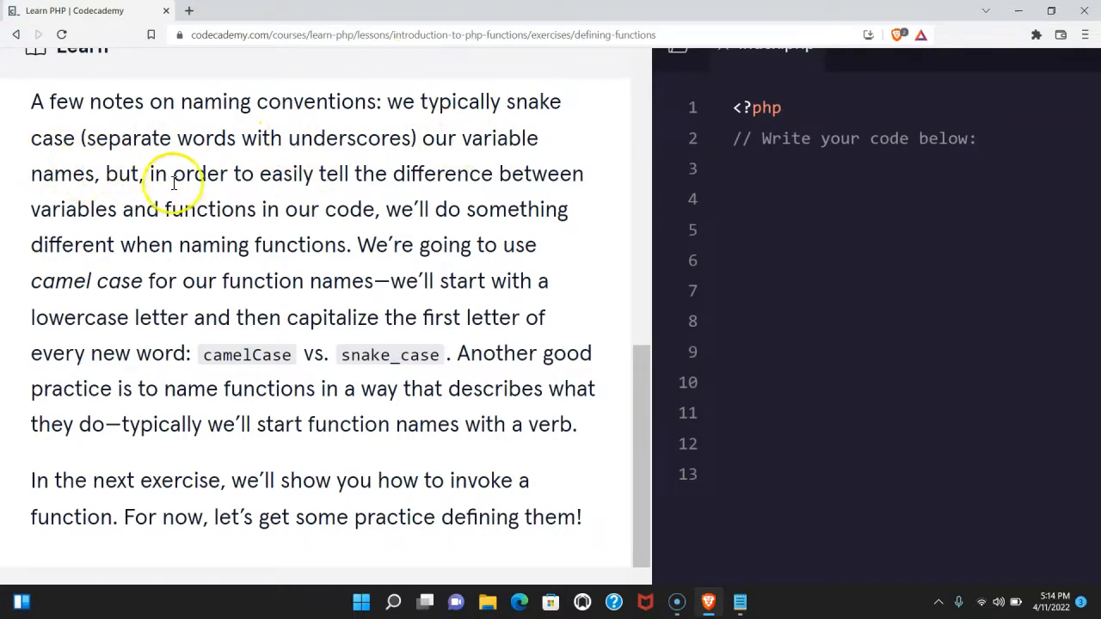
{"action": "mouse_move", "coordinate": [65, 213]}
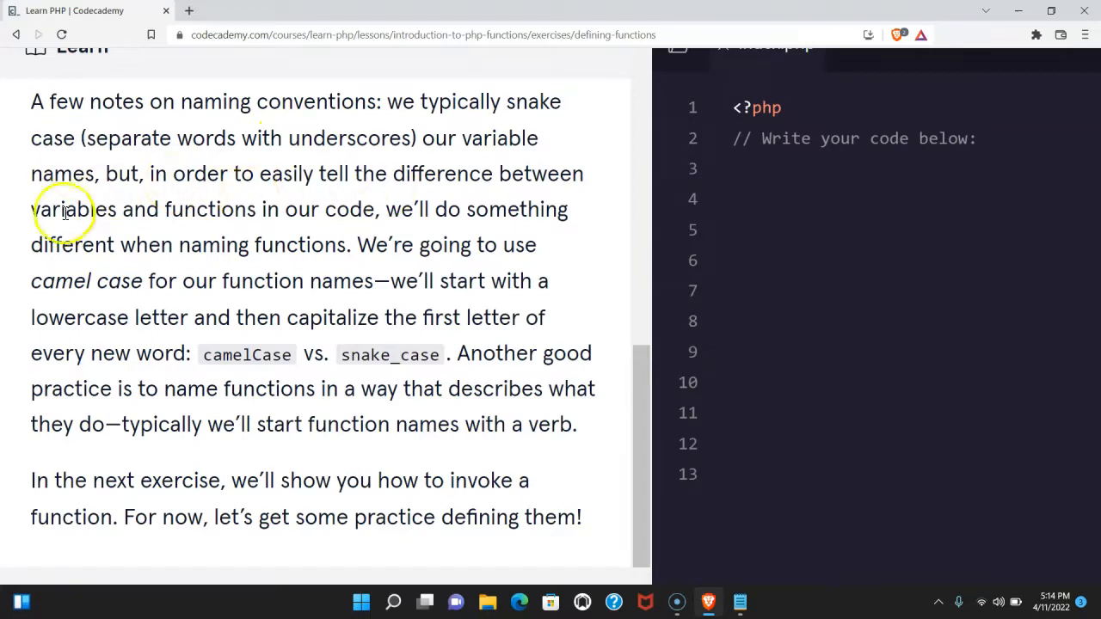
{"action": "mouse_move", "coordinate": [414, 215]}
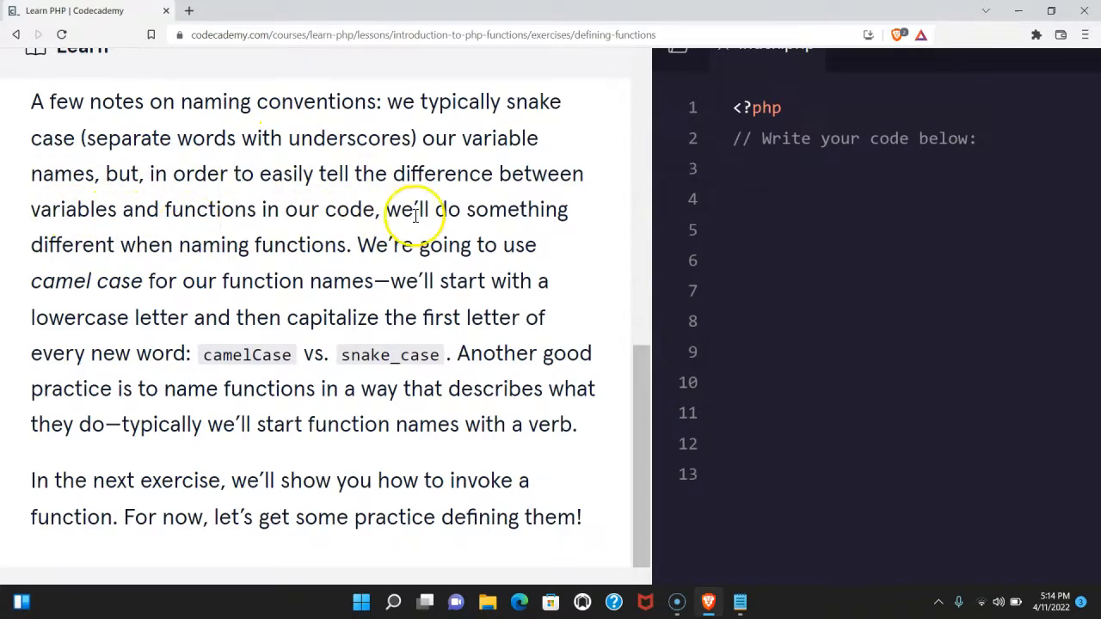
{"action": "mouse_move", "coordinate": [286, 255]}
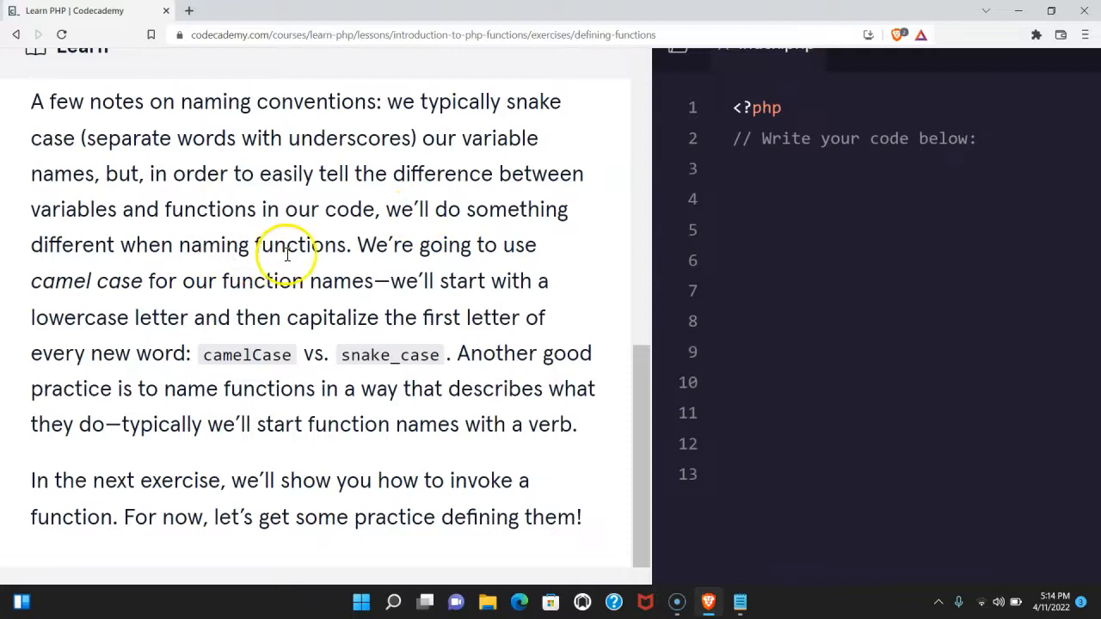
{"action": "scroll", "scroll_direction": "down", "scroll_amount": 3}
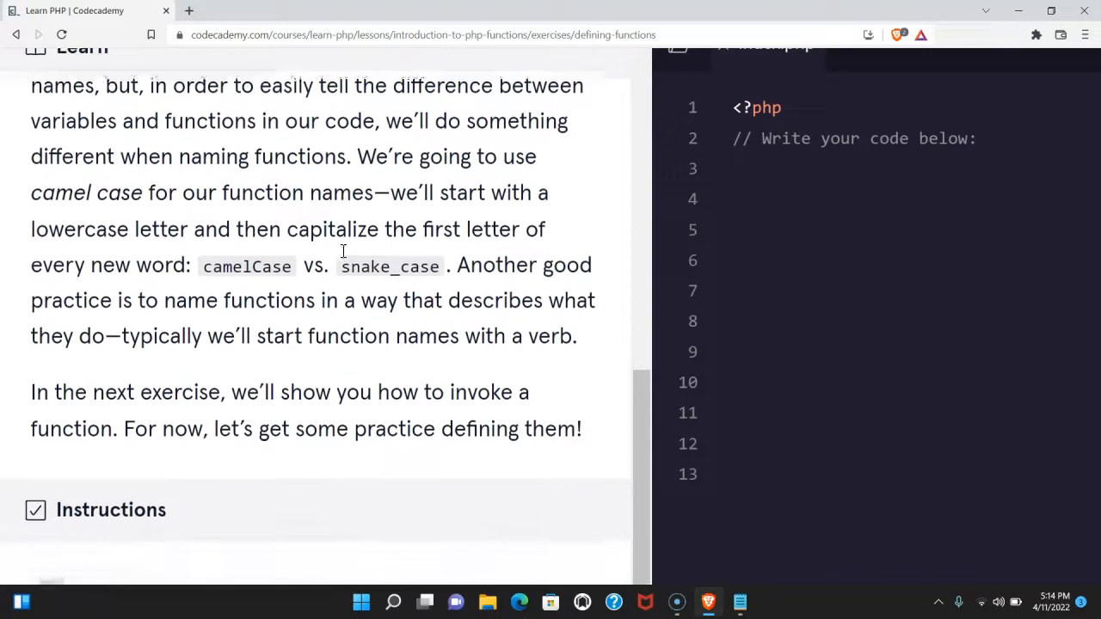
{"action": "scroll", "scroll_direction": "down", "scroll_amount": 3}
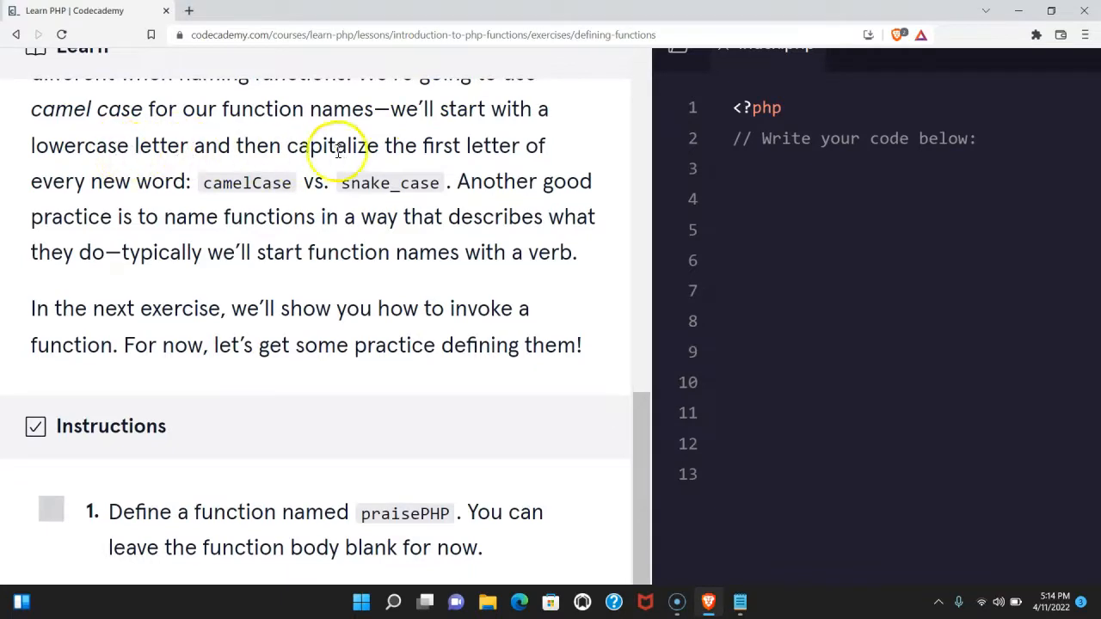
{"action": "mouse_move", "coordinate": [172, 193]}
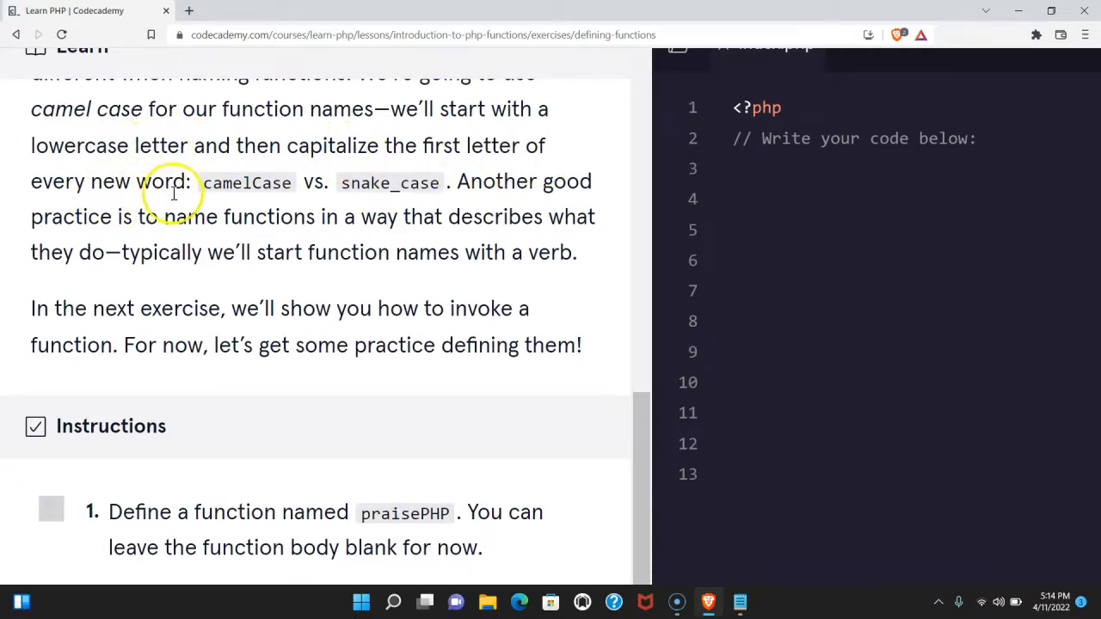
{"action": "mouse_move", "coordinate": [316, 182]}
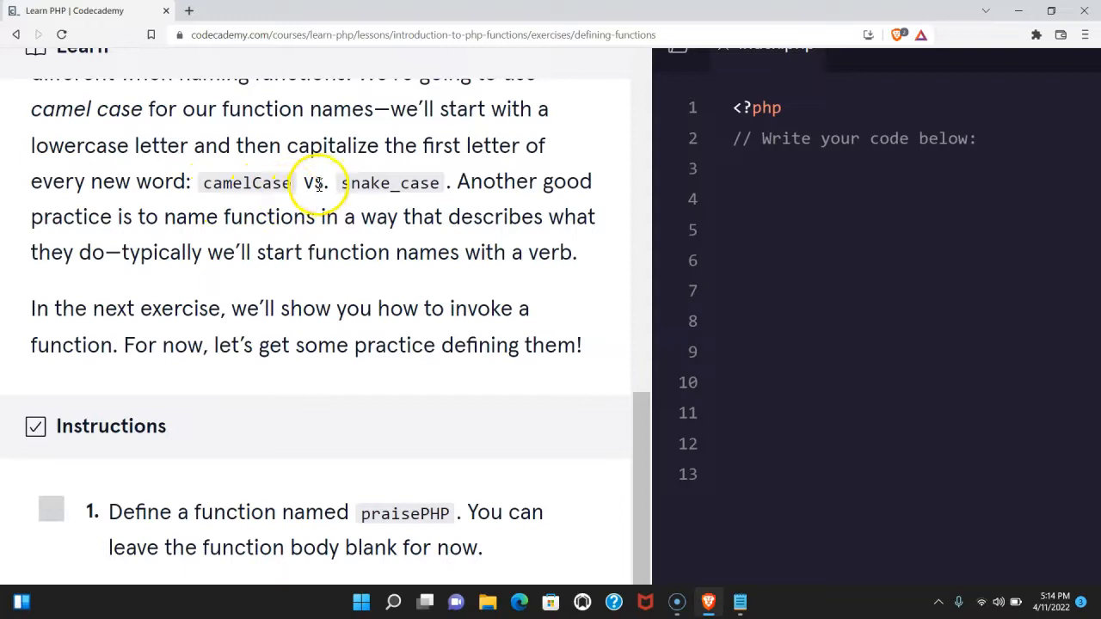
{"action": "mouse_move", "coordinate": [216, 193]}
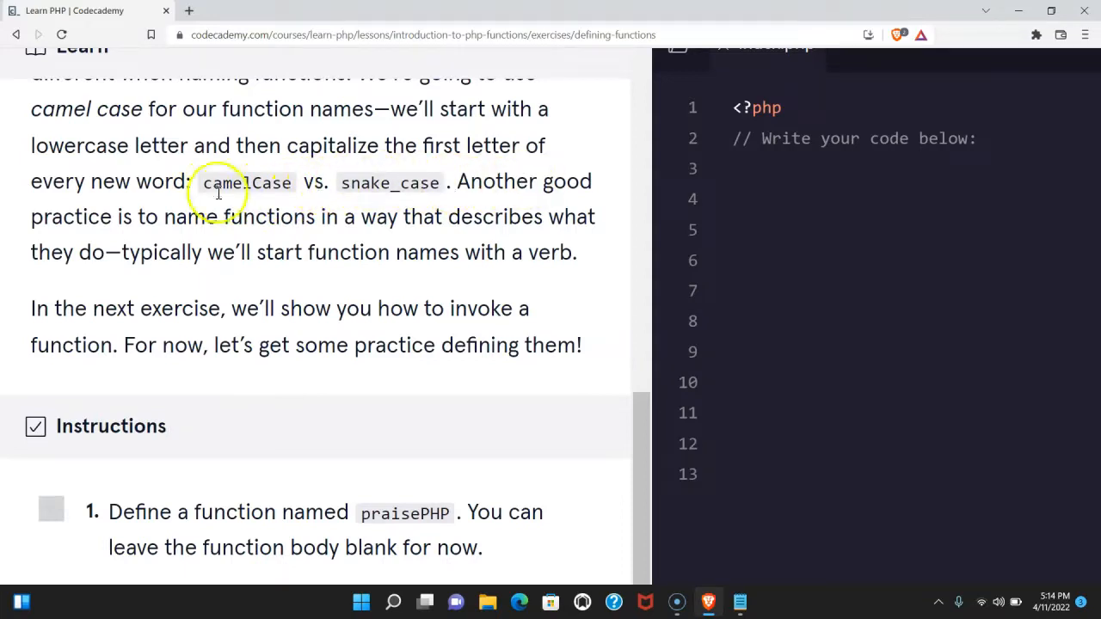
{"action": "mouse_move", "coordinate": [404, 217]}
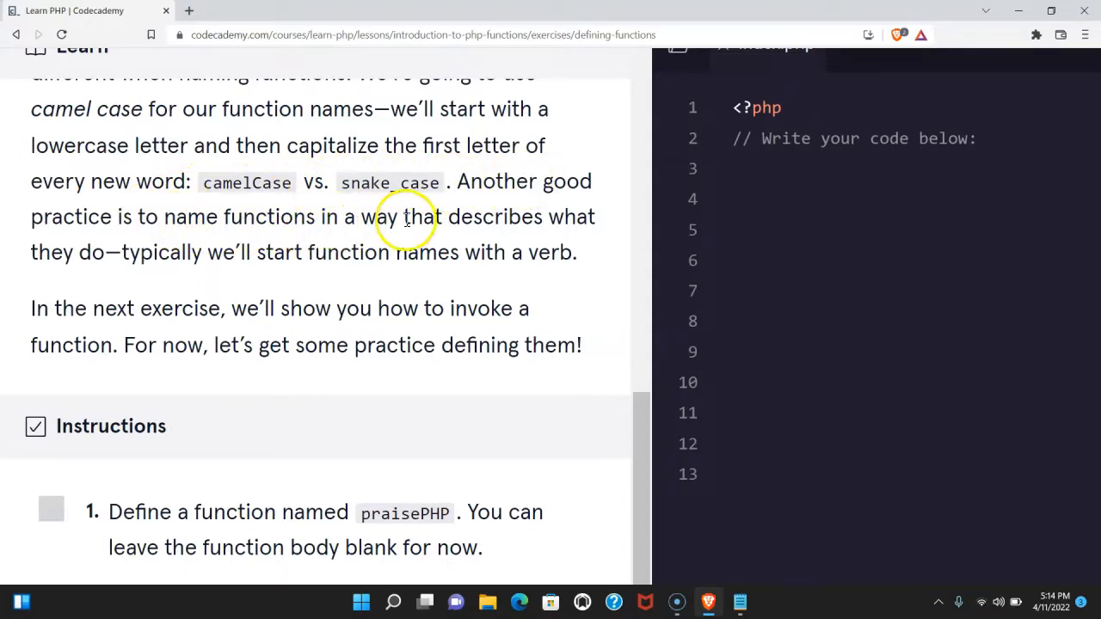
{"action": "mouse_move", "coordinate": [207, 262]}
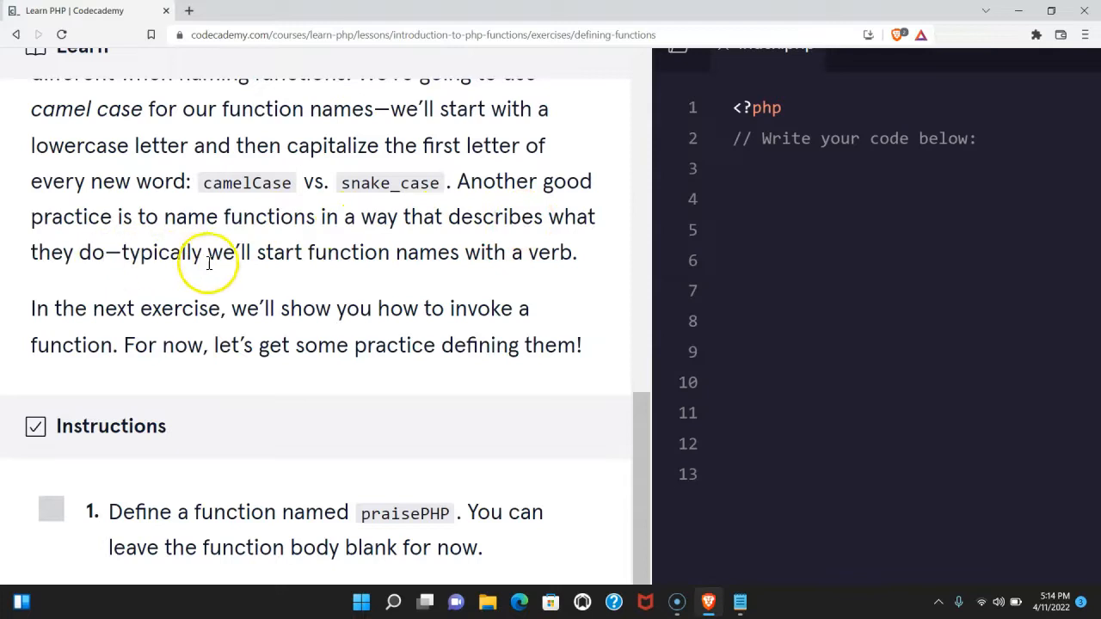
{"action": "mouse_move", "coordinate": [533, 278]}
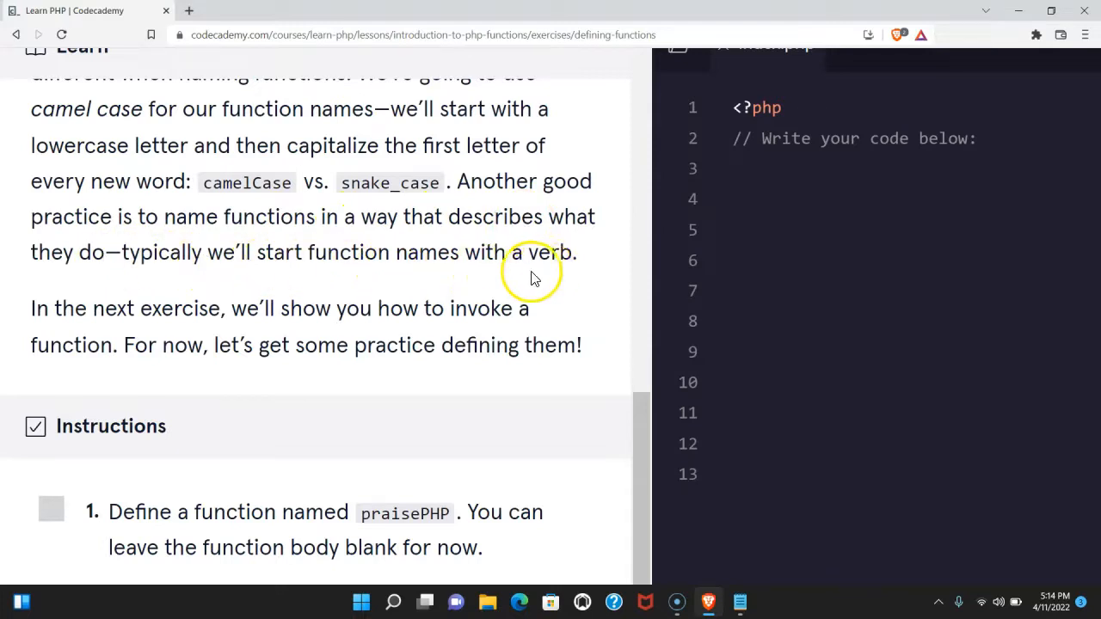
{"action": "mouse_move", "coordinate": [342, 330]}
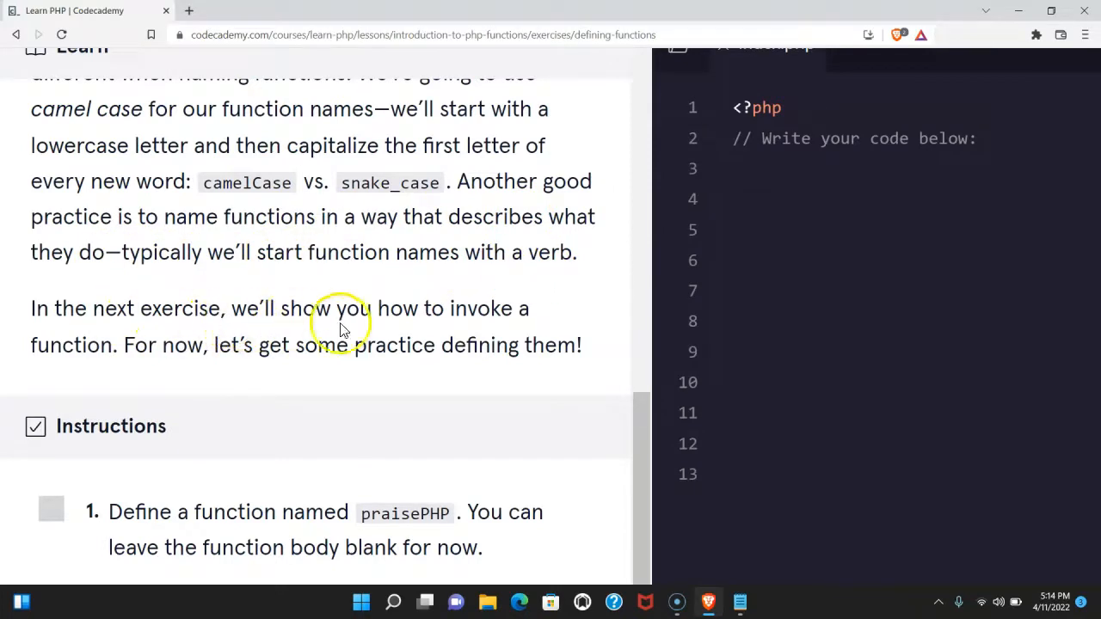
{"action": "mouse_move", "coordinate": [151, 361]}
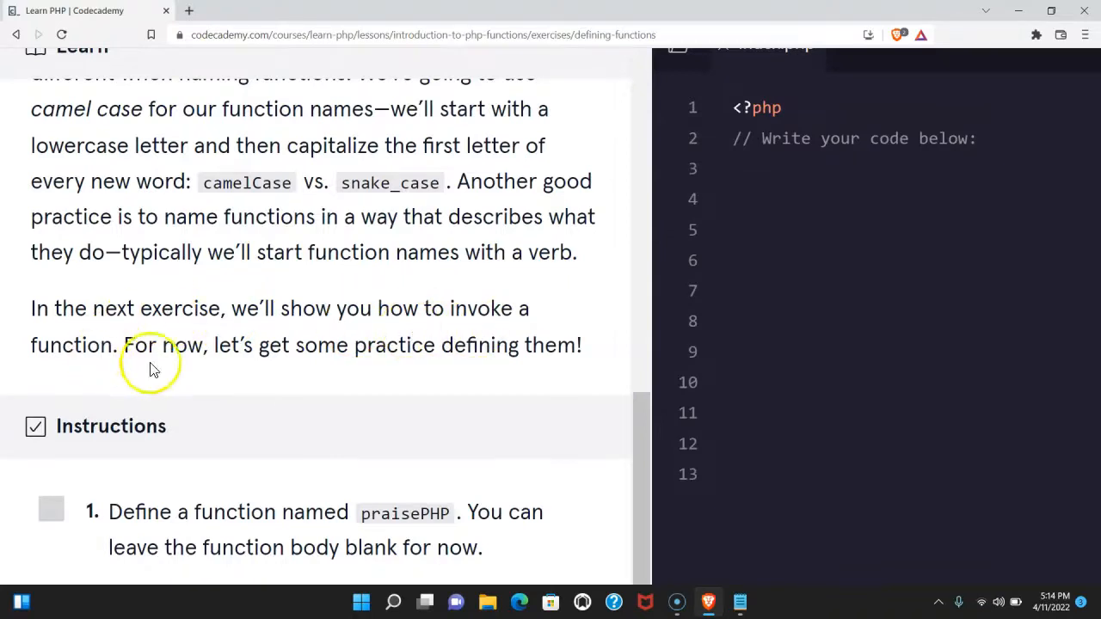
{"action": "mouse_move", "coordinate": [455, 387]}
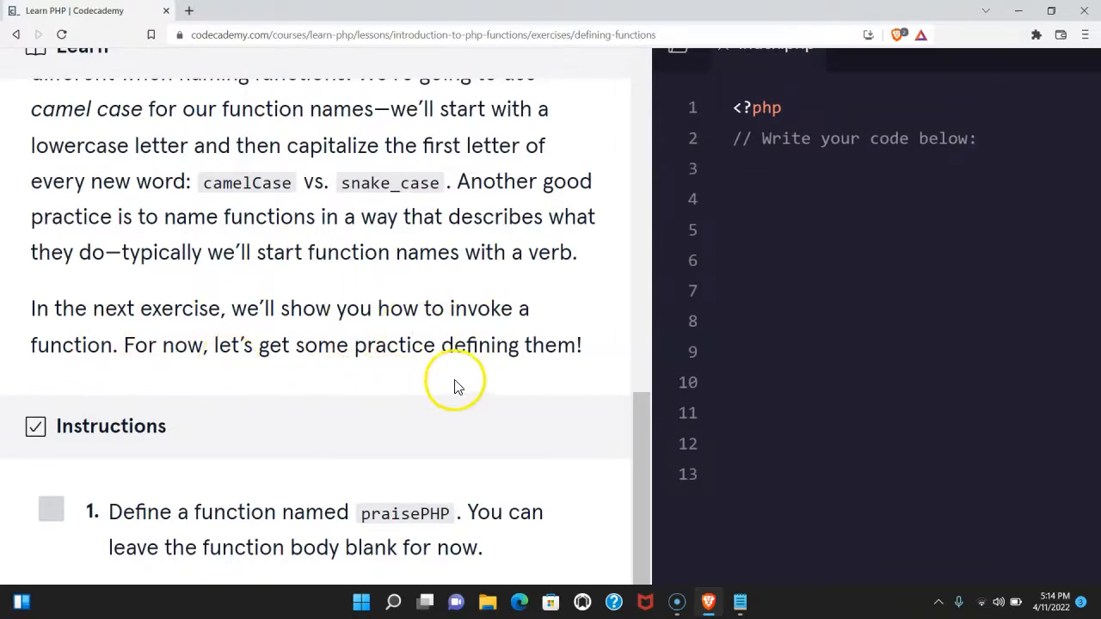
{"action": "scroll", "scroll_direction": "down", "scroll_amount": 3}
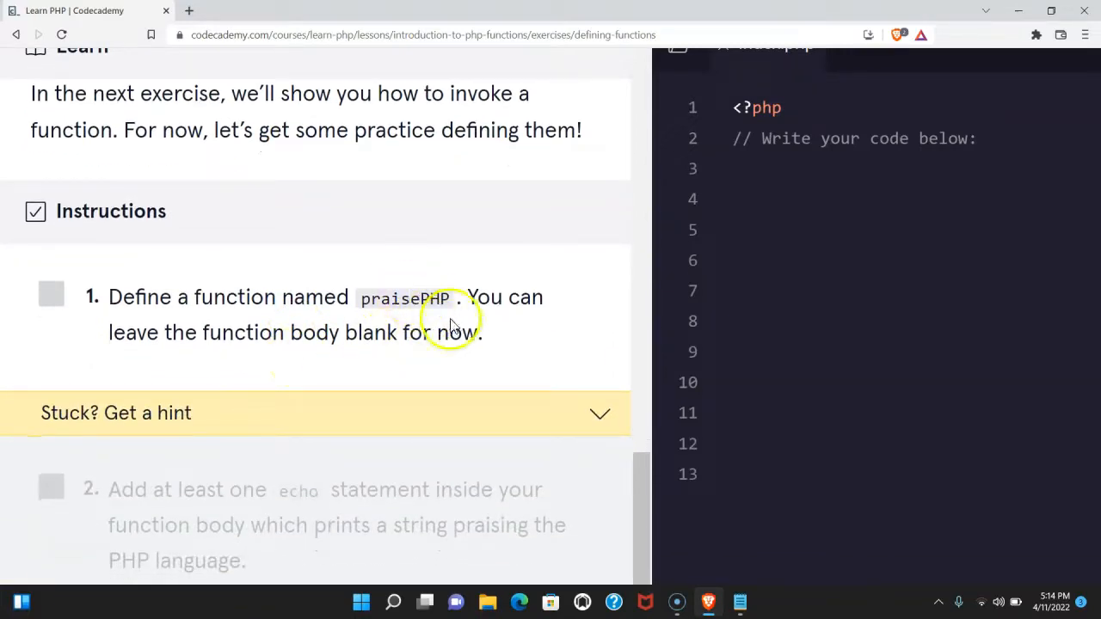
{"action": "mouse_move", "coordinate": [398, 356]}
{"action": "type", "text": "function praisePHP() {"}
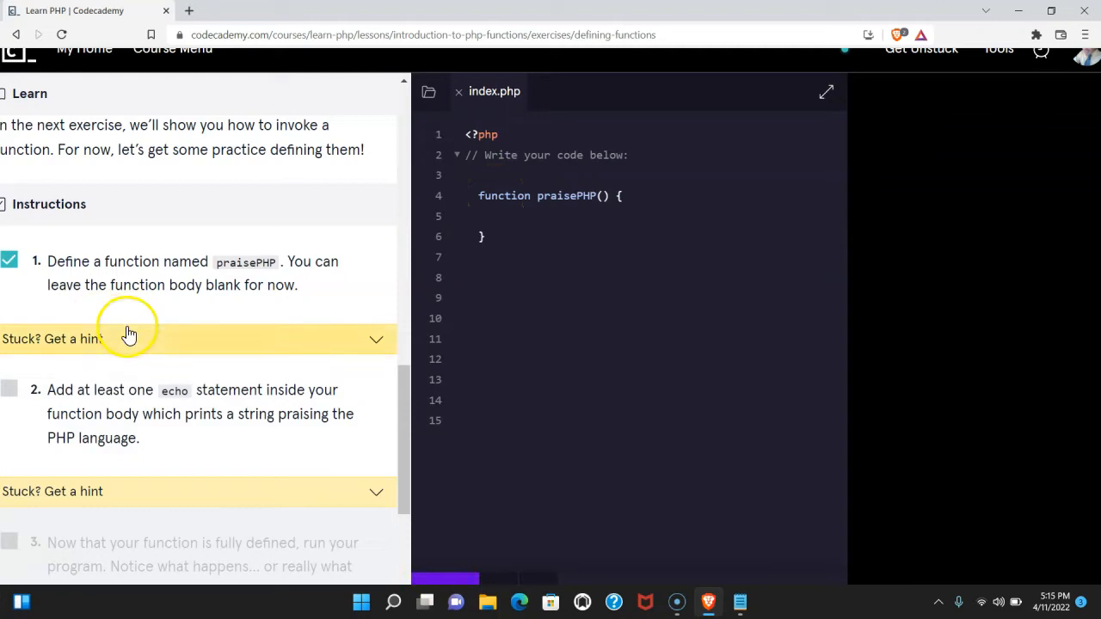
{"action": "scroll", "scroll_direction": "down", "scroll_amount": 3}
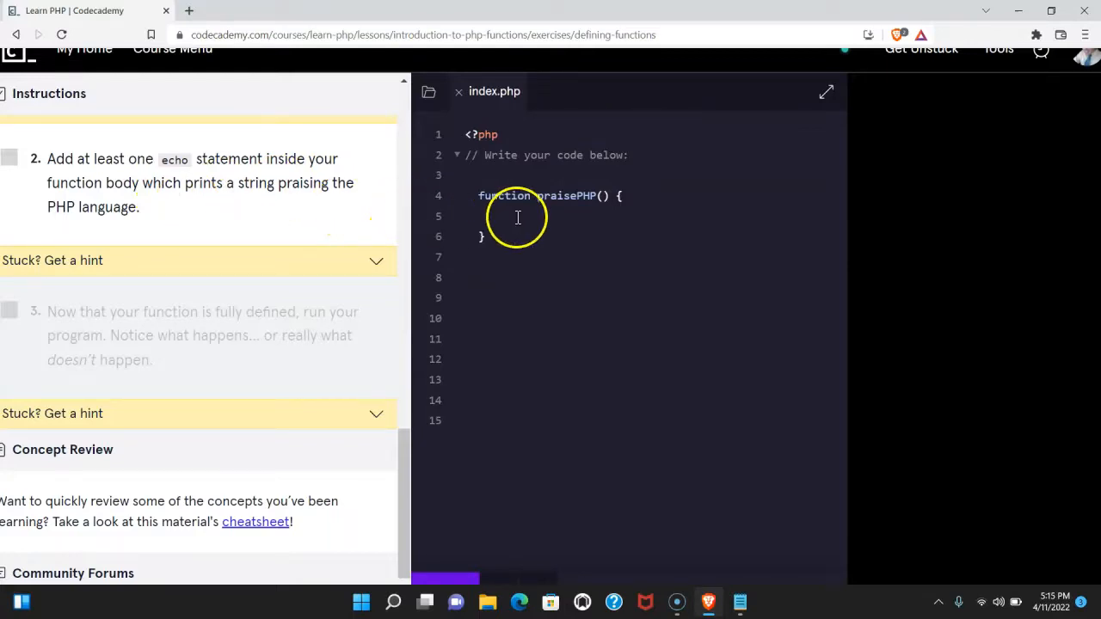
Step: Add echo "Praise PHP!"; inside praisePHP(), completing the second instruction
{"action": "type", "text": "echo \"Praise PHP!\";"}
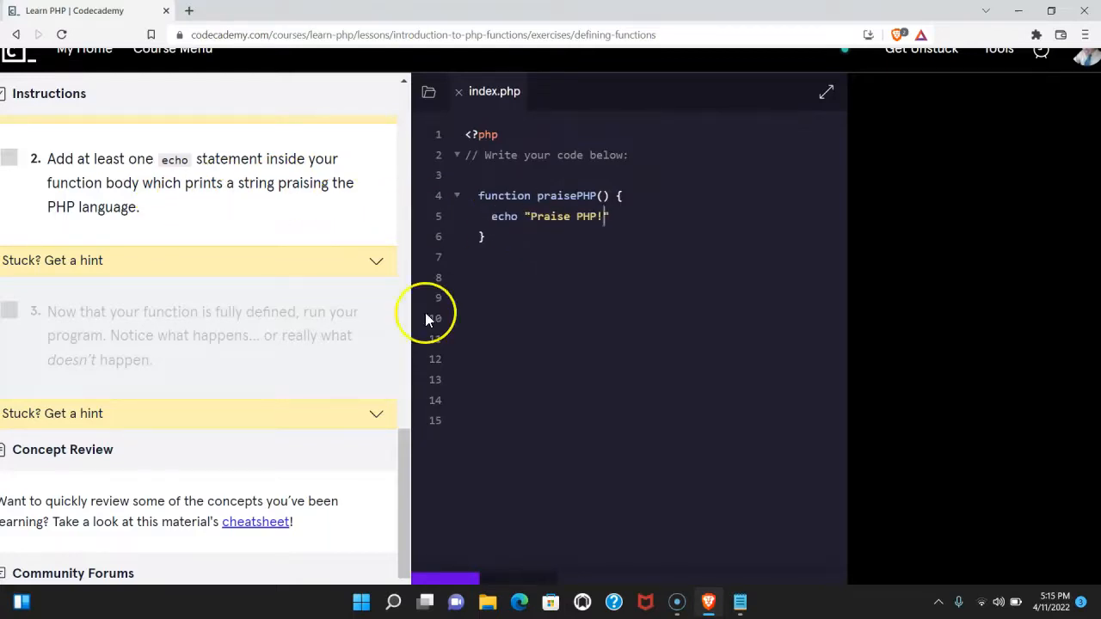
{"action": "type", "text": ";"}
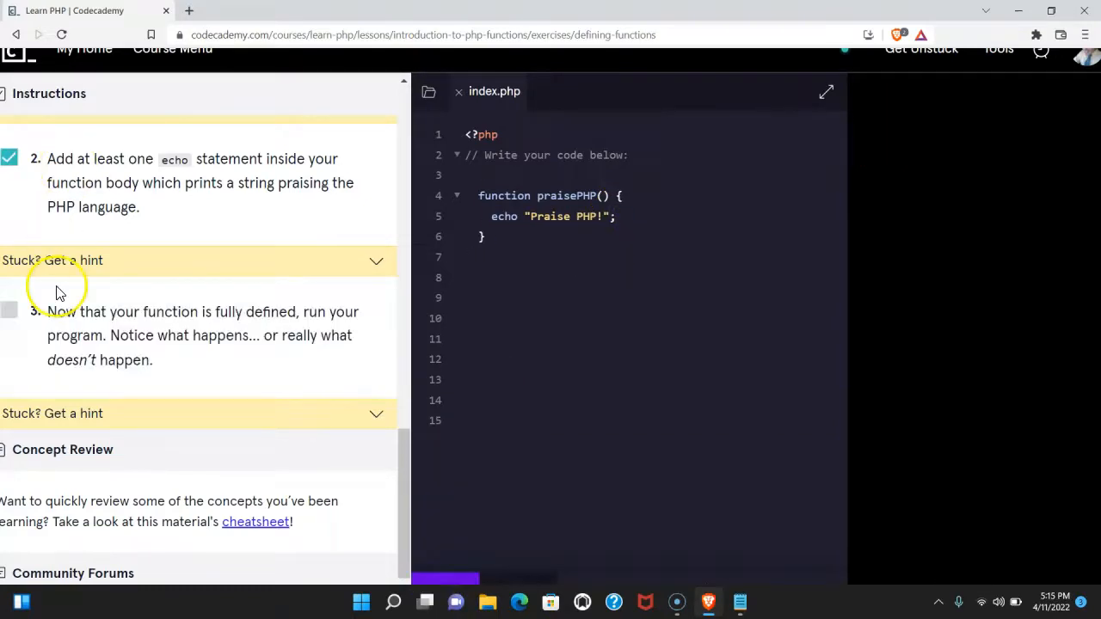
{"action": "scroll", "scroll_direction": "down", "scroll_amount": 3}
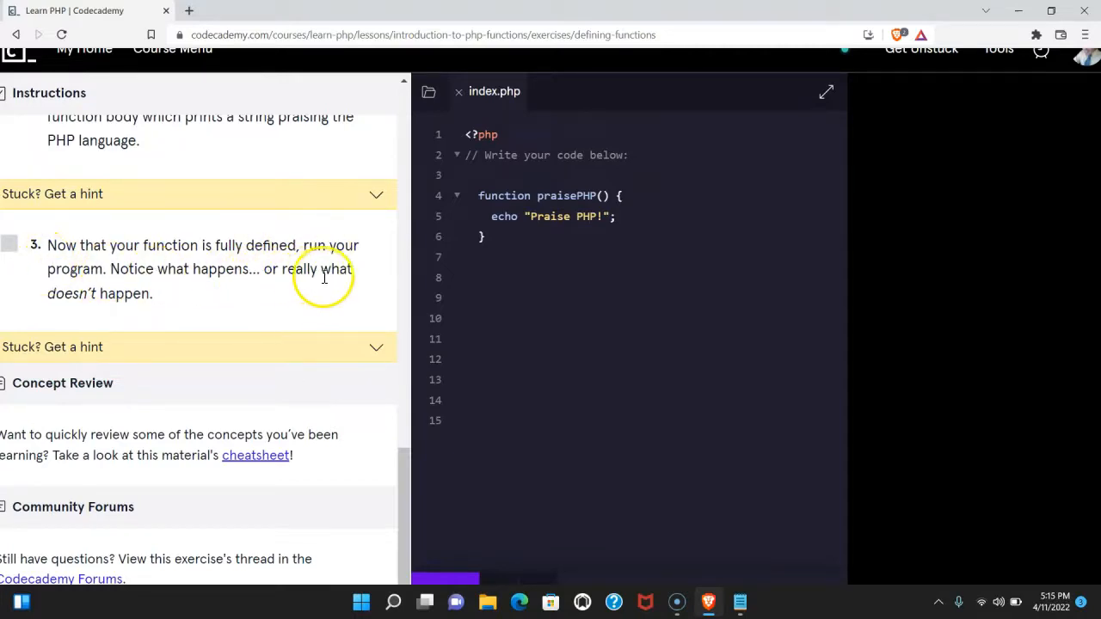
{"action": "mouse_move", "coordinate": [301, 292]}
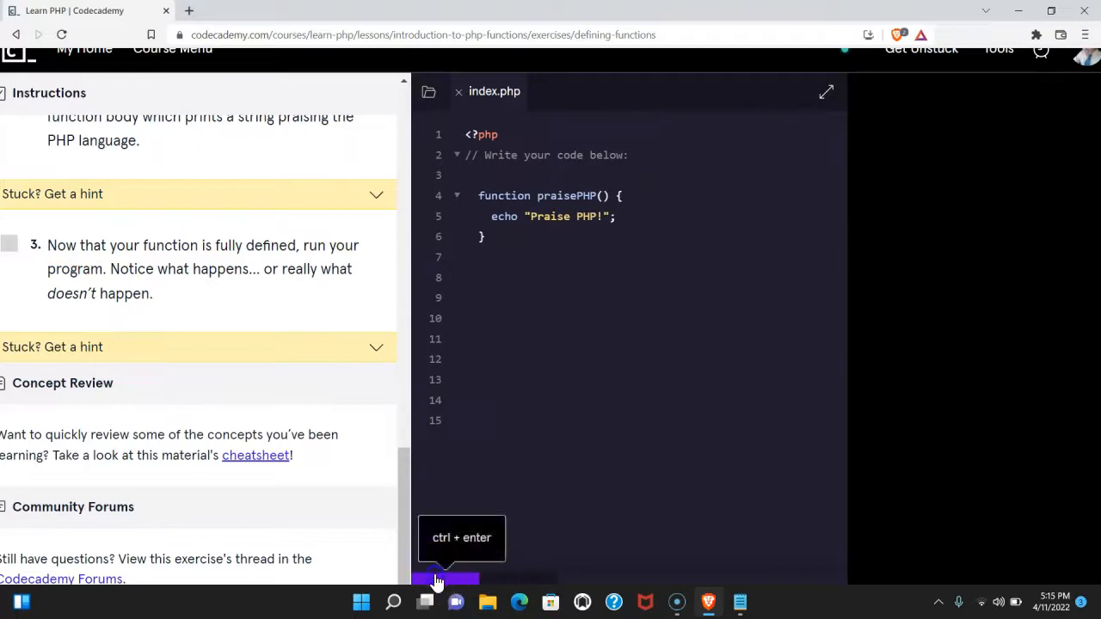
Step: Run the PHP program so the third instruction is checked off
{"action": "left_click", "coordinate": [447, 577]}
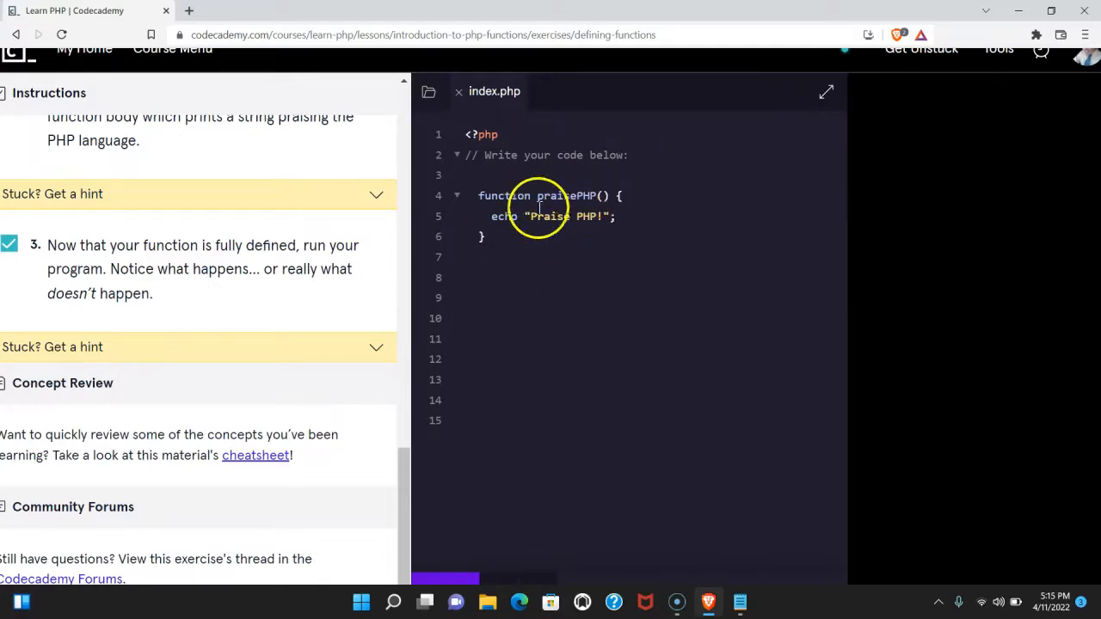
{"action": "mouse_move", "coordinate": [388, 249]}
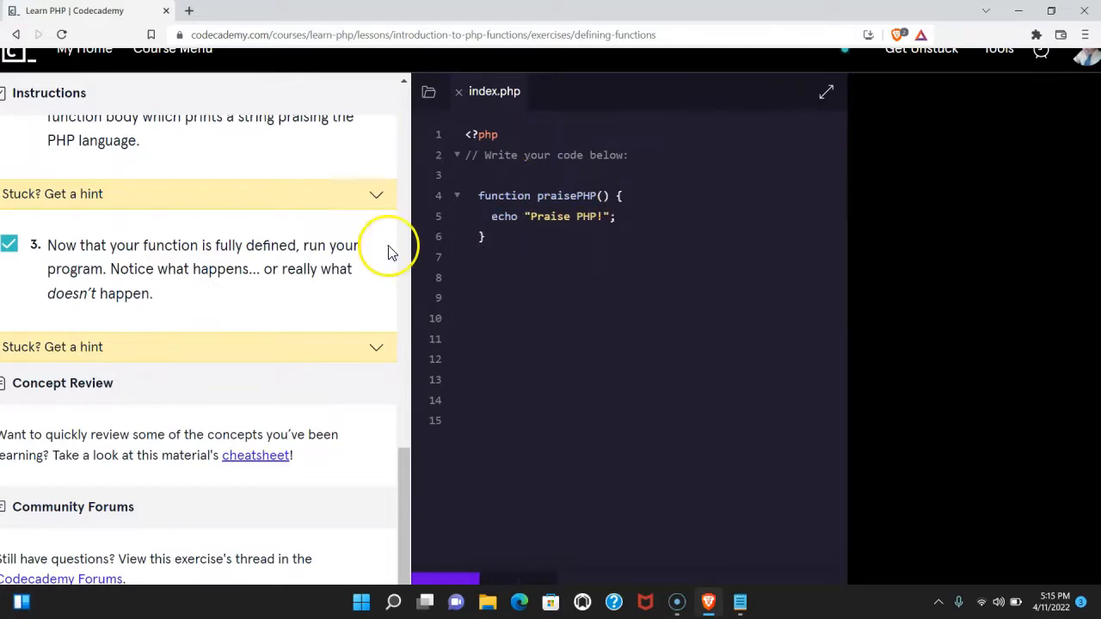
{"action": "mouse_move", "coordinate": [301, 288]}
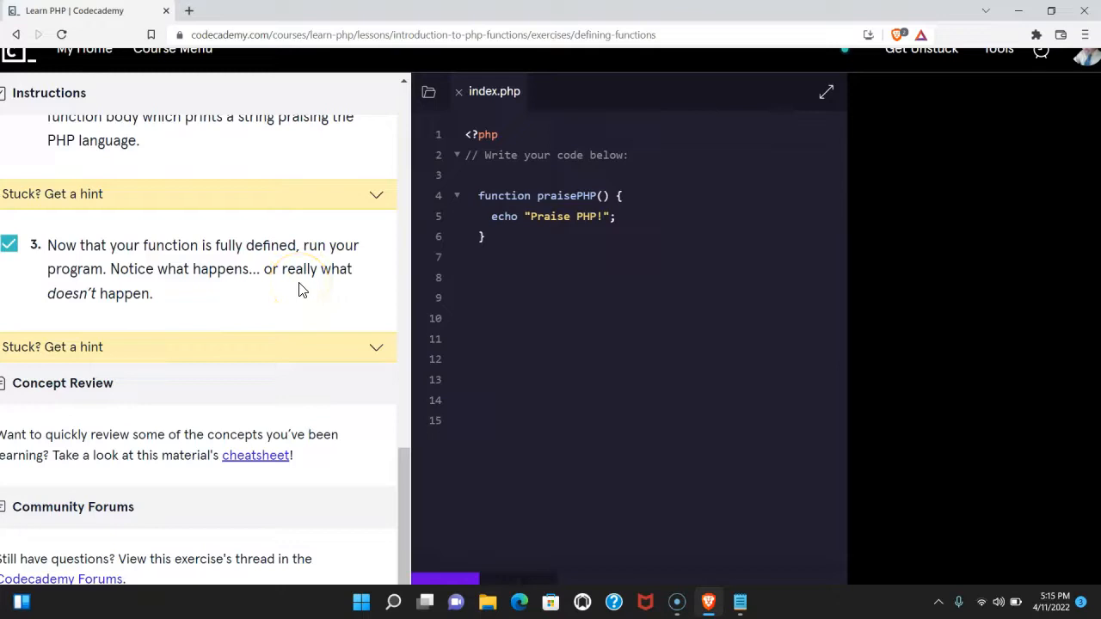